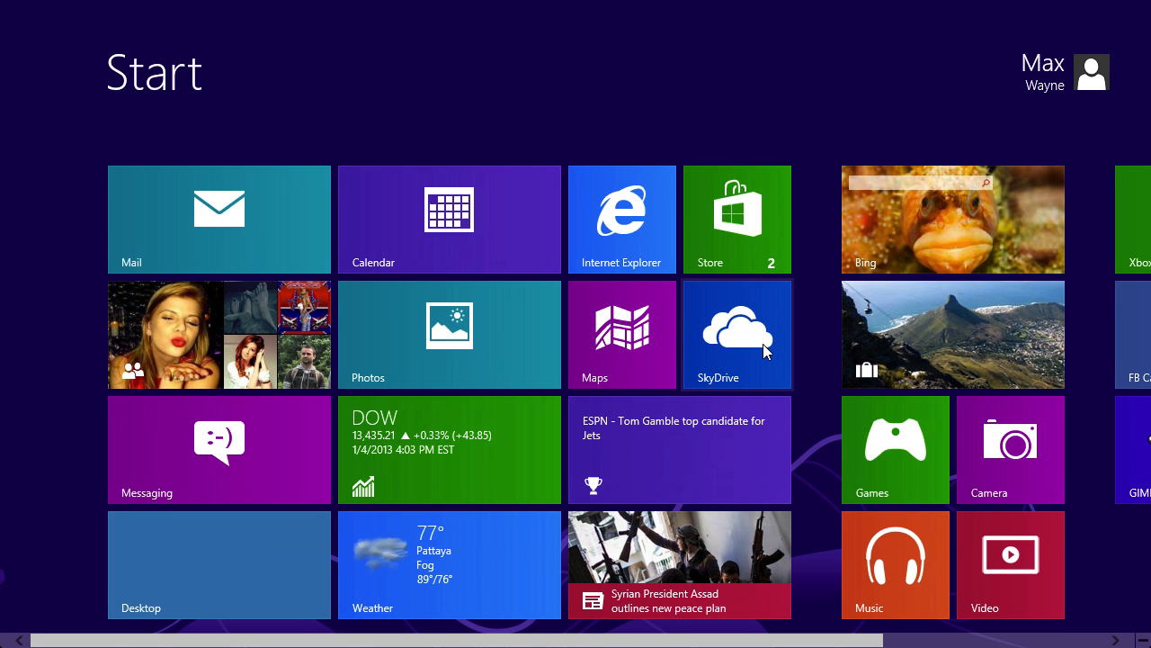
Launch GIMP 2 from the Windows 8 Start screen.
scroll("right", 3)
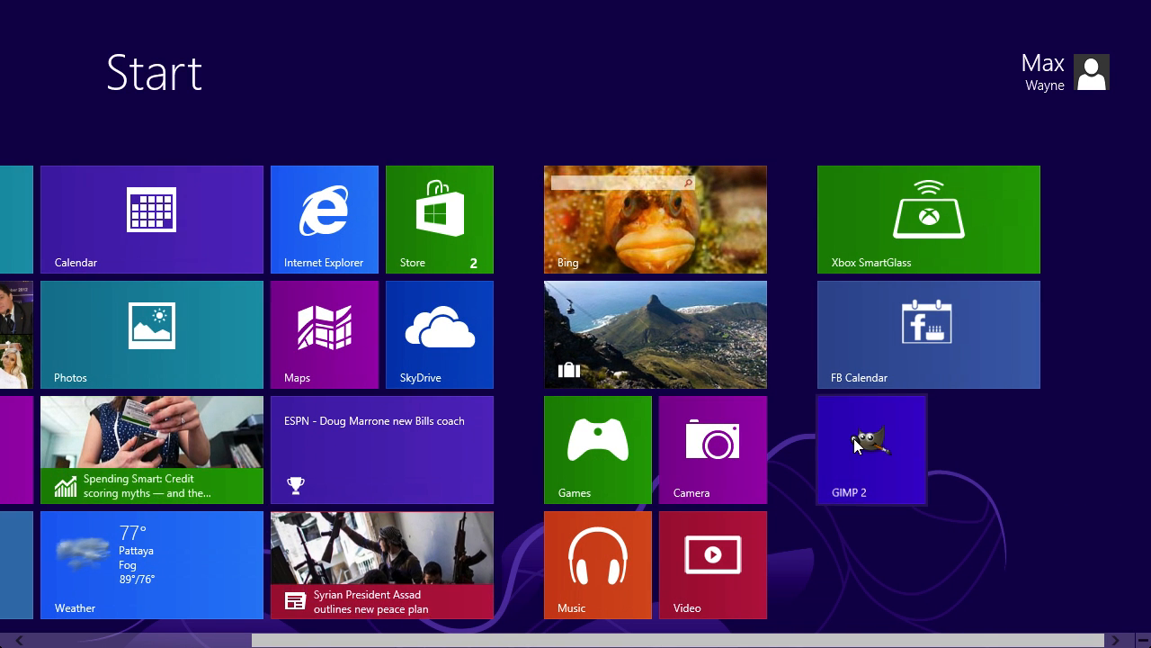
left_click(869, 449)
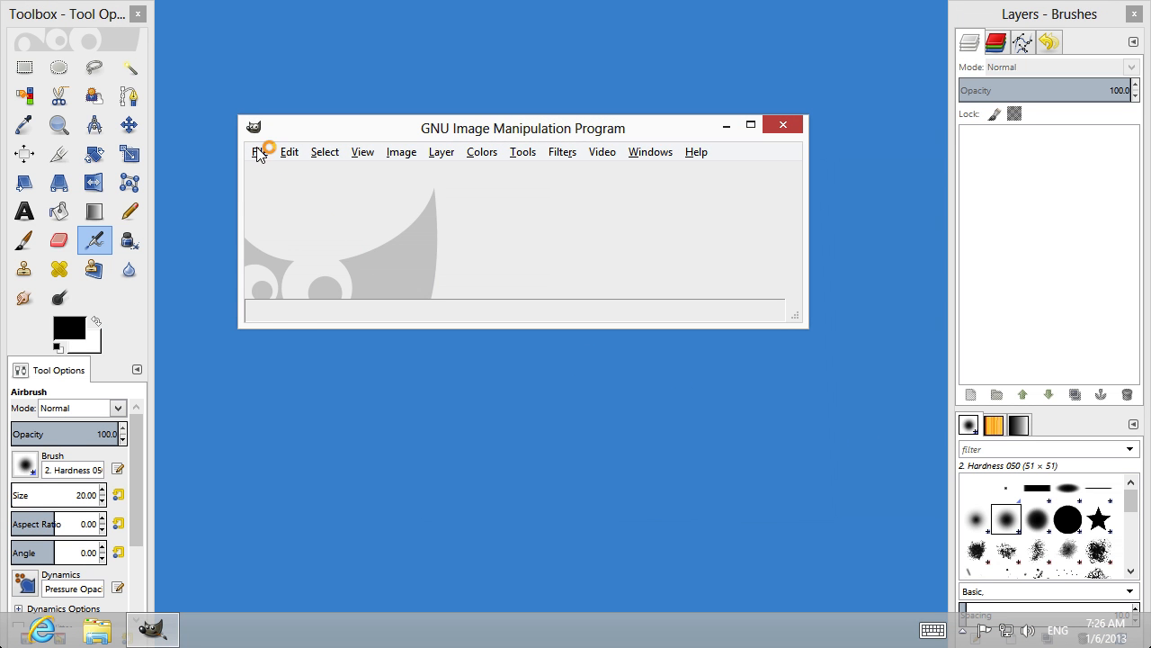
Create a new blank 640×400 pixel image from File > New.
left_click(260, 151)
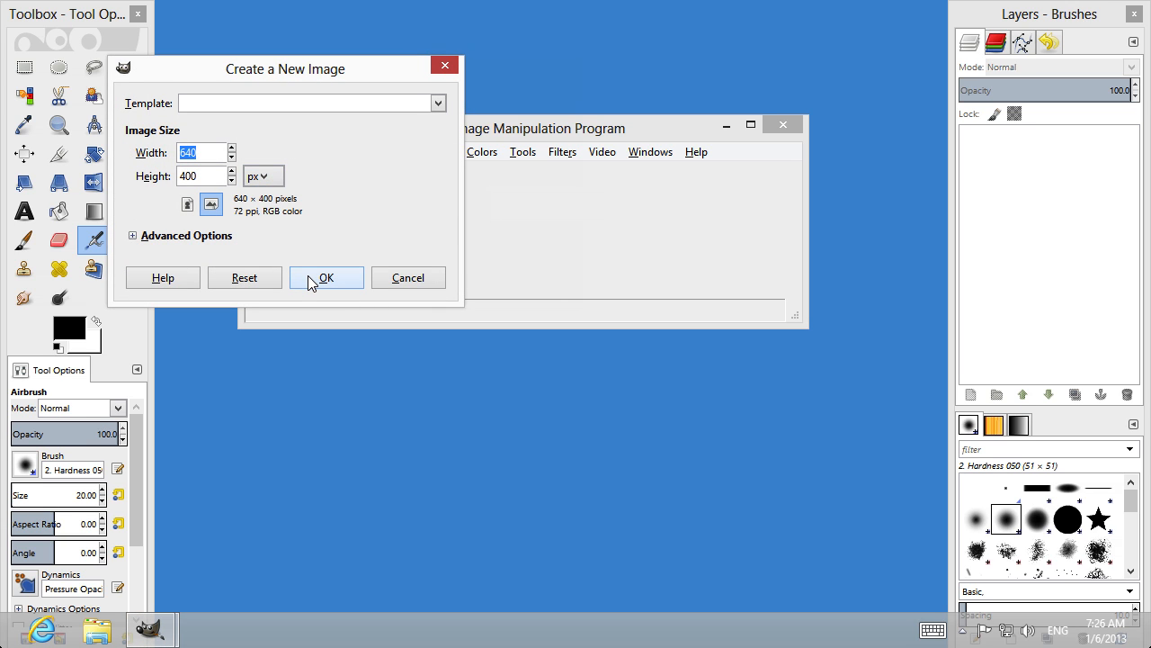
left_click(326, 277)
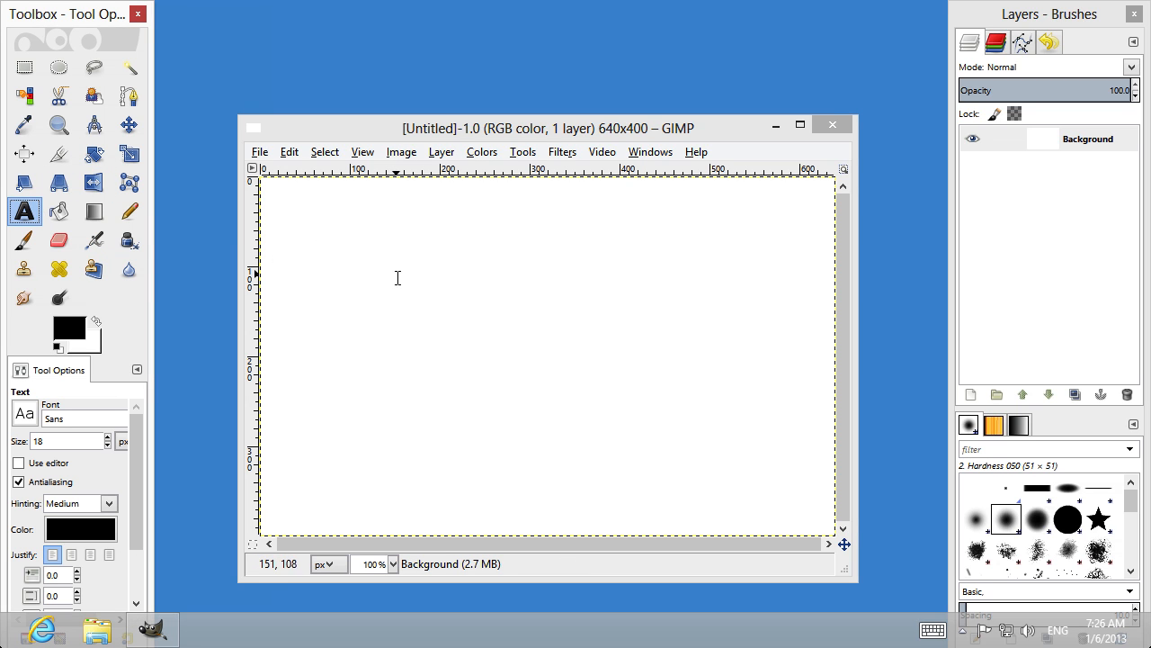
Add an enlarged 'Animation' text layer and move it to the top-left of the canvas.
type("Animation")
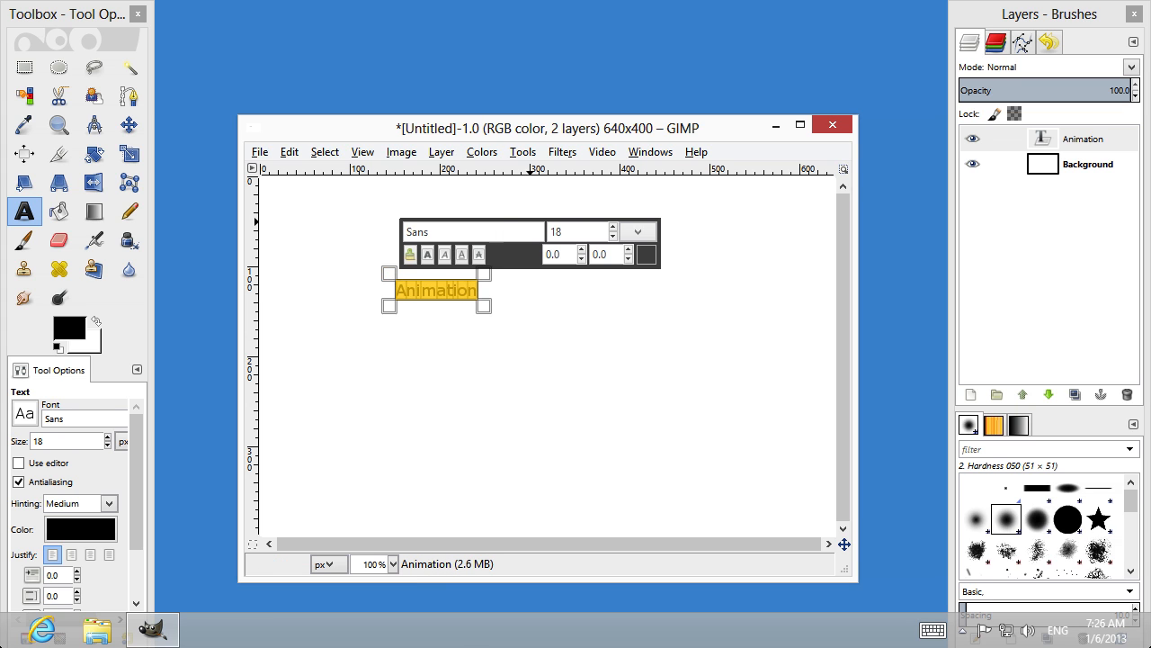
left_click(130, 124)
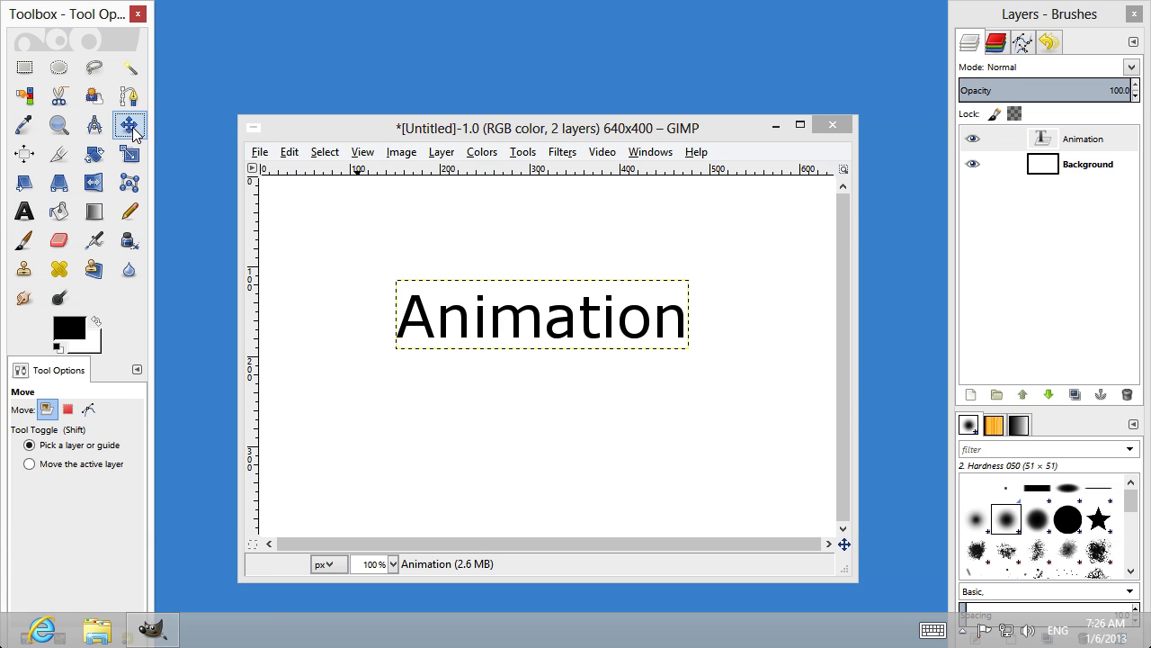
left_click_drag(540, 315, 417, 225)
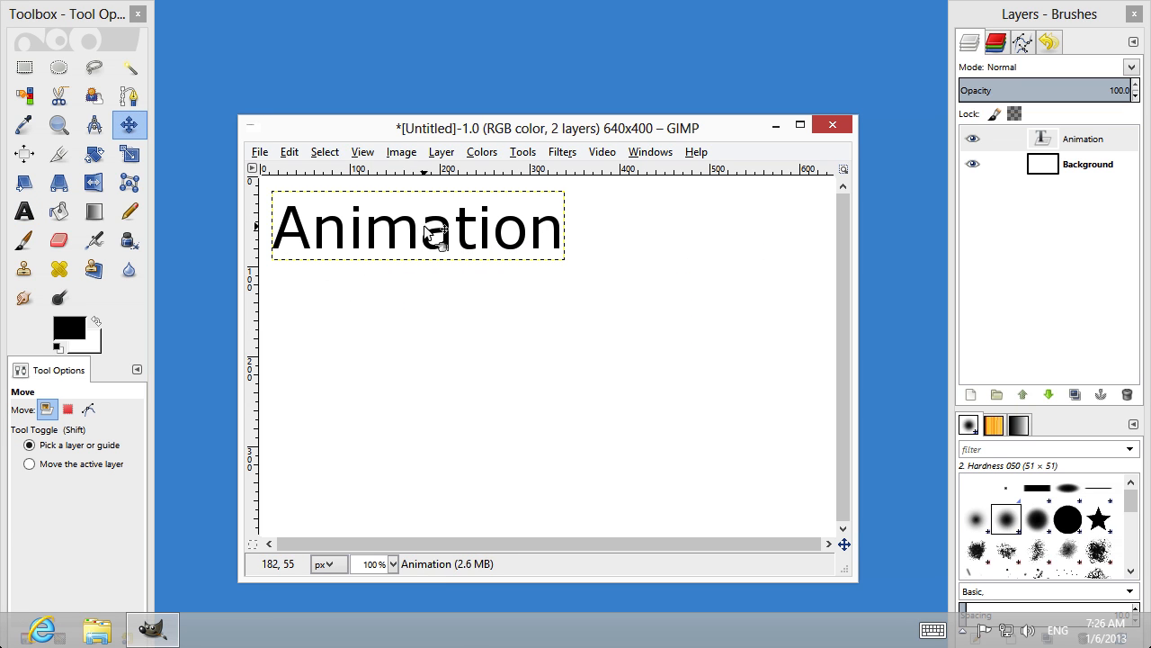
left_click(24, 210)
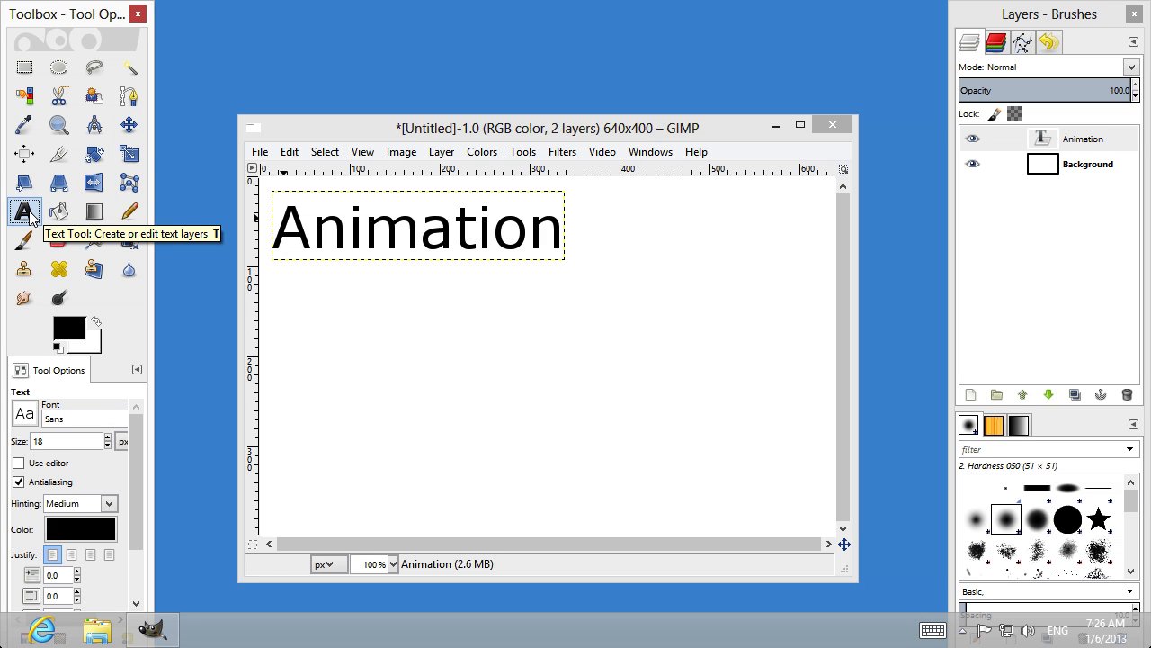
Add large 'is' and 'easy' text layers stepping down below 'Animation'.
left_click(441, 324)
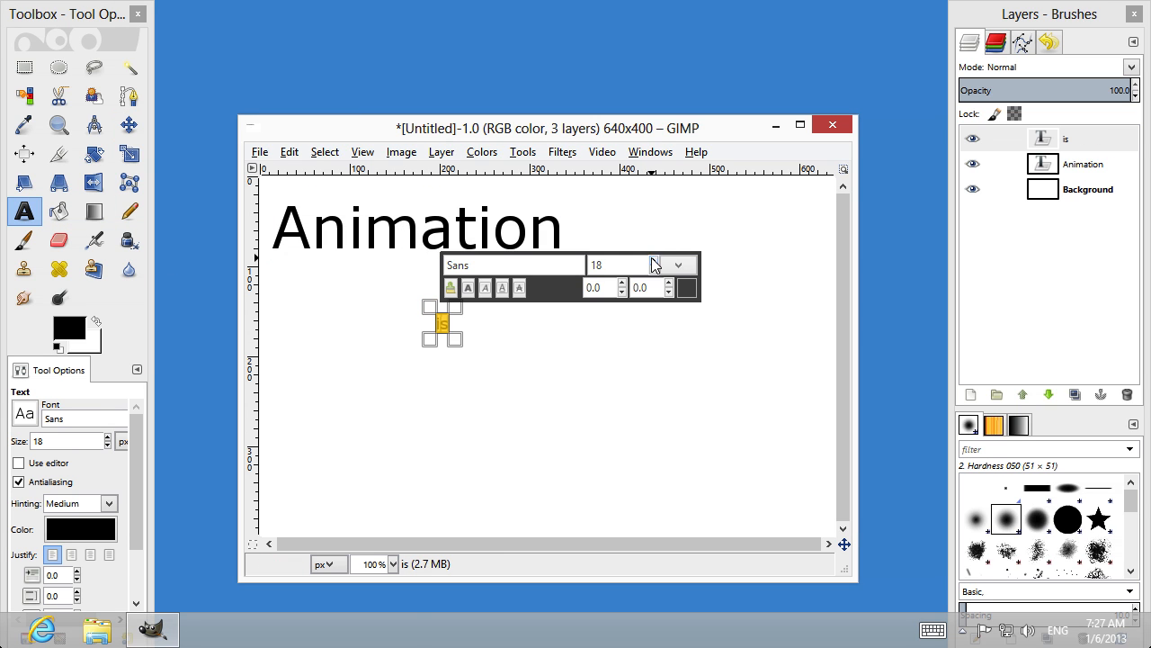
left_click(130, 124)
type("easy")
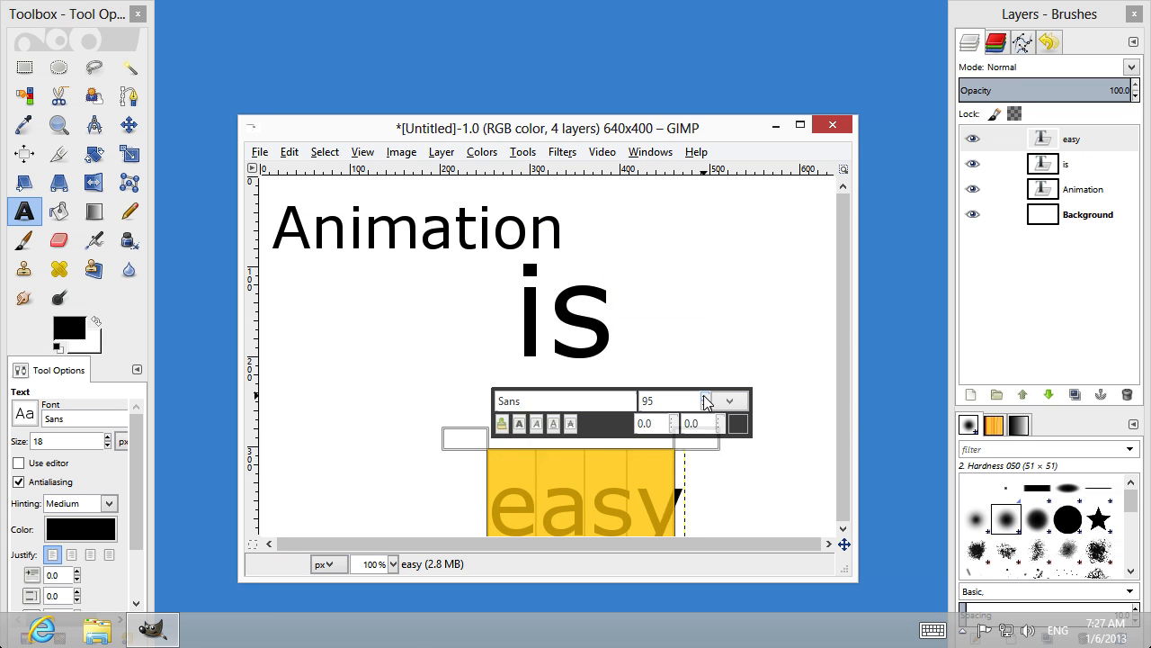
left_click(128, 124)
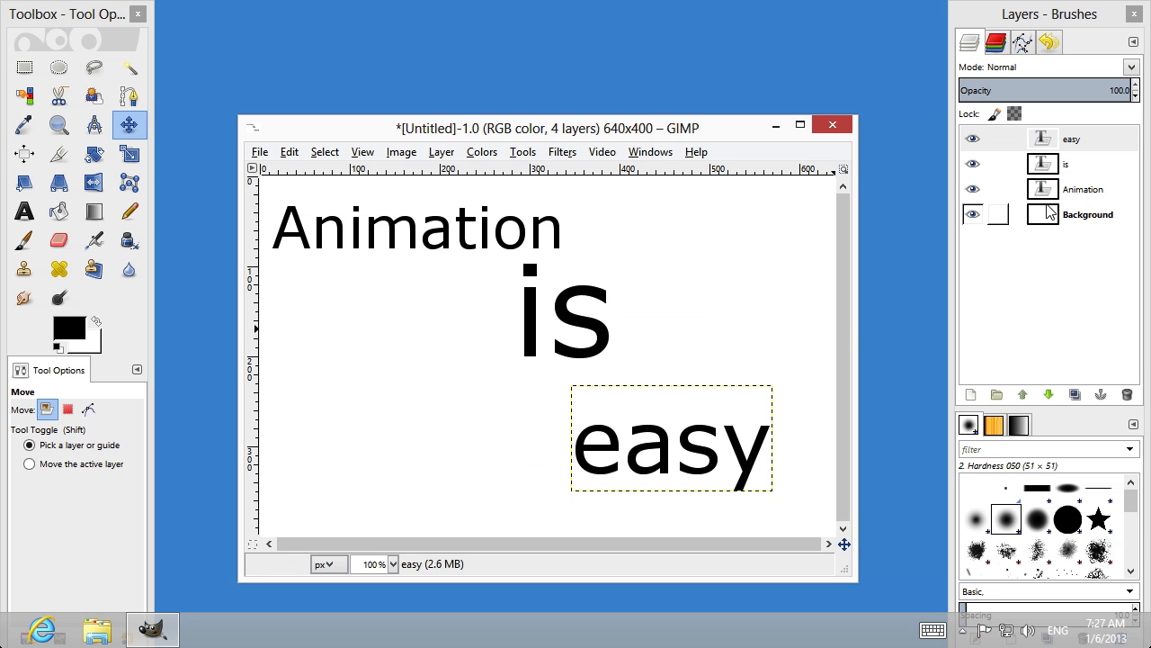
left_click(1084, 189)
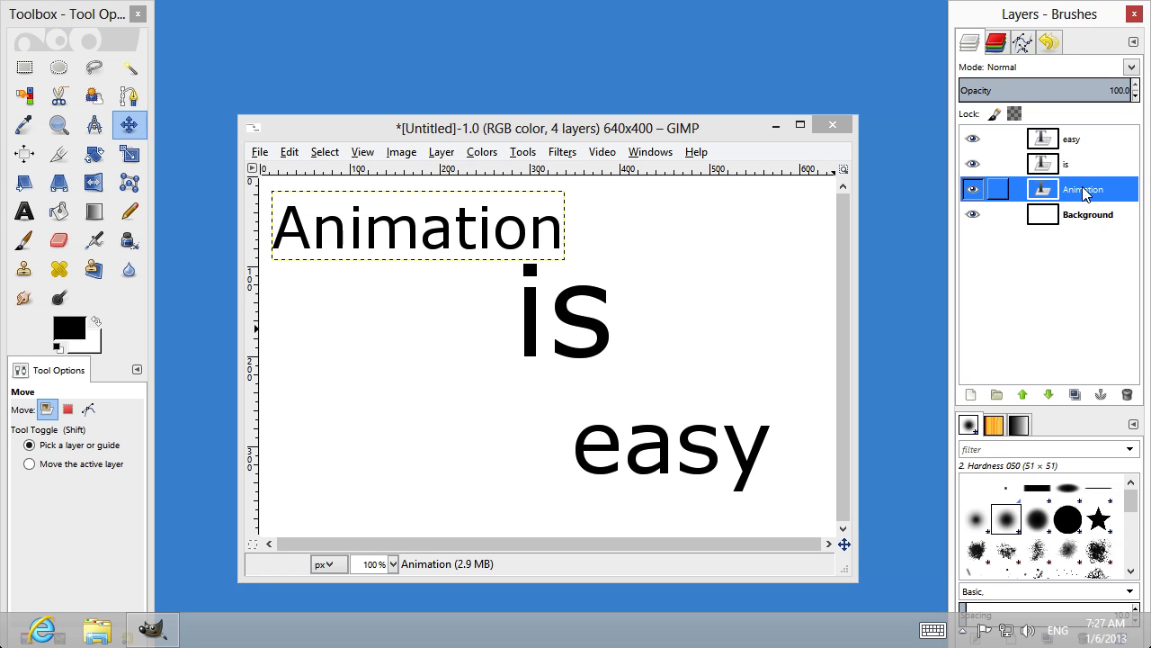
Rename the text layers Frame1 (700ms), Frame2 (700ms) and Frame3 (700ms).
double_click(1075, 189)
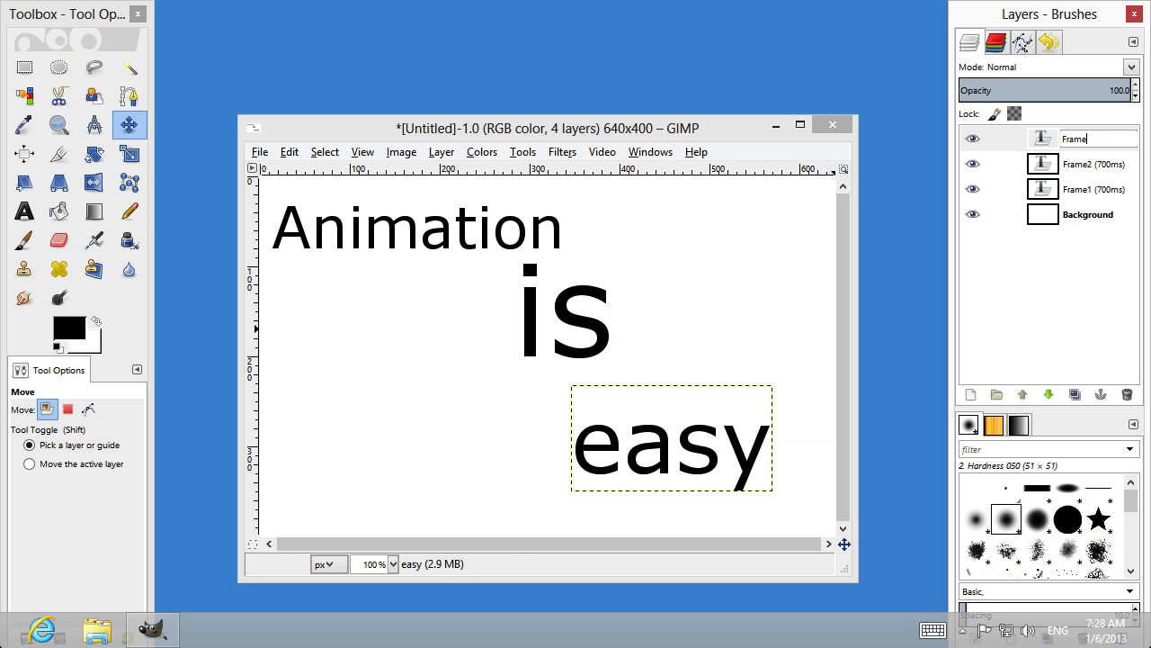
left_click(1079, 138)
type("3 (700ms)")
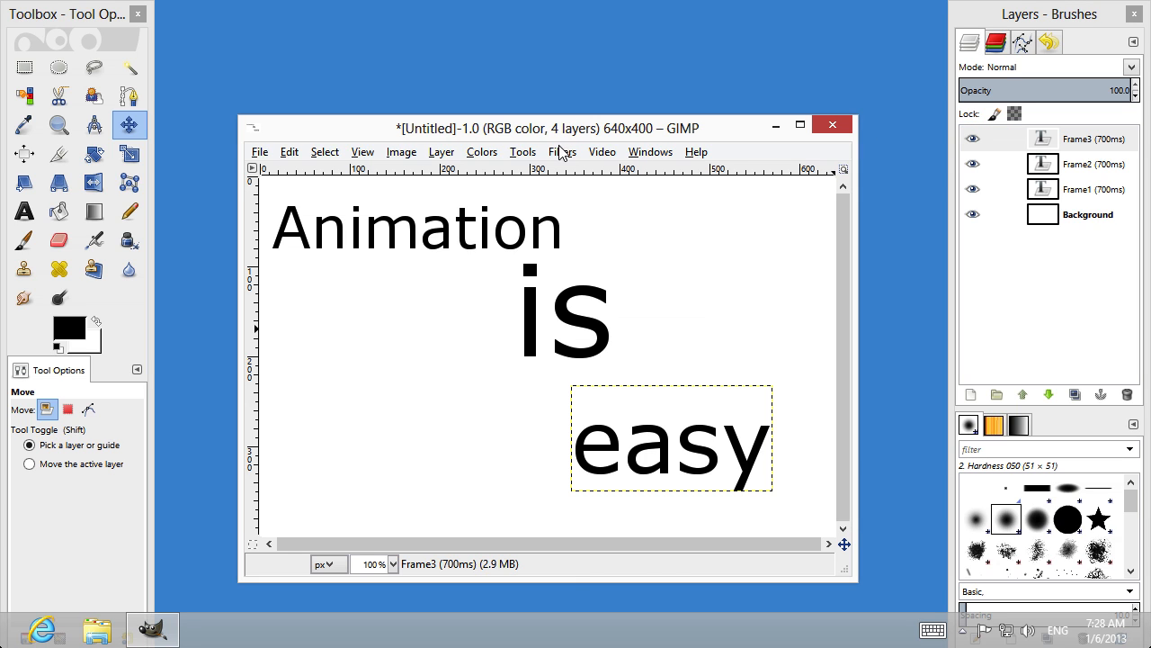
left_click(563, 151)
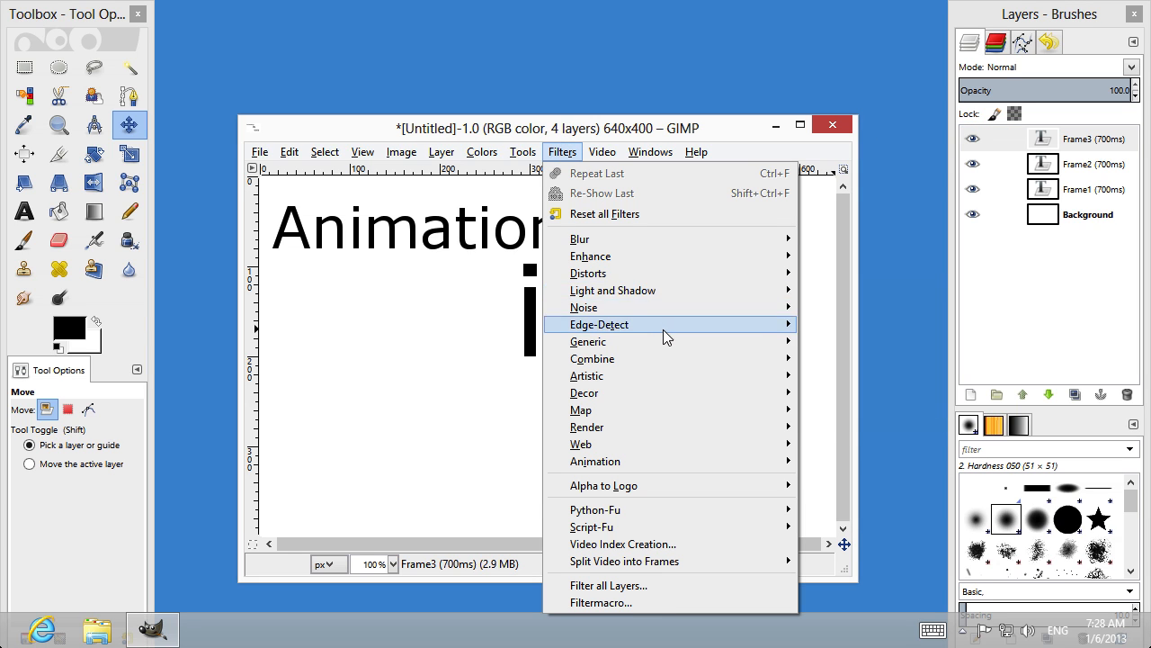
mouse_move(595, 461)
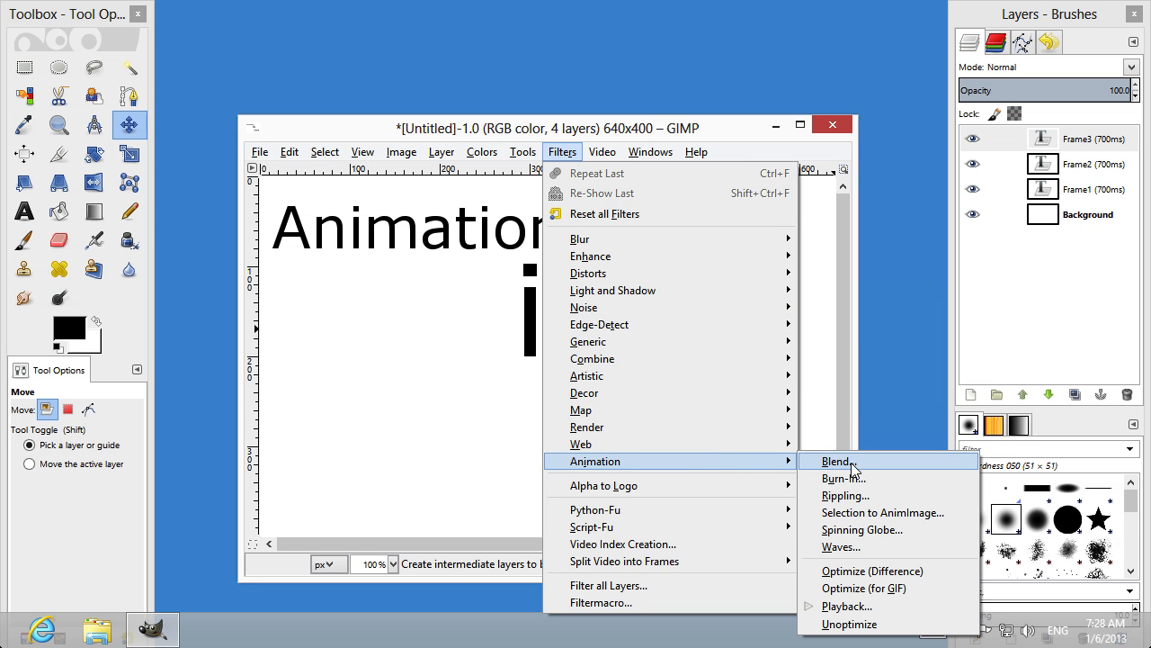
left_click(846, 605)
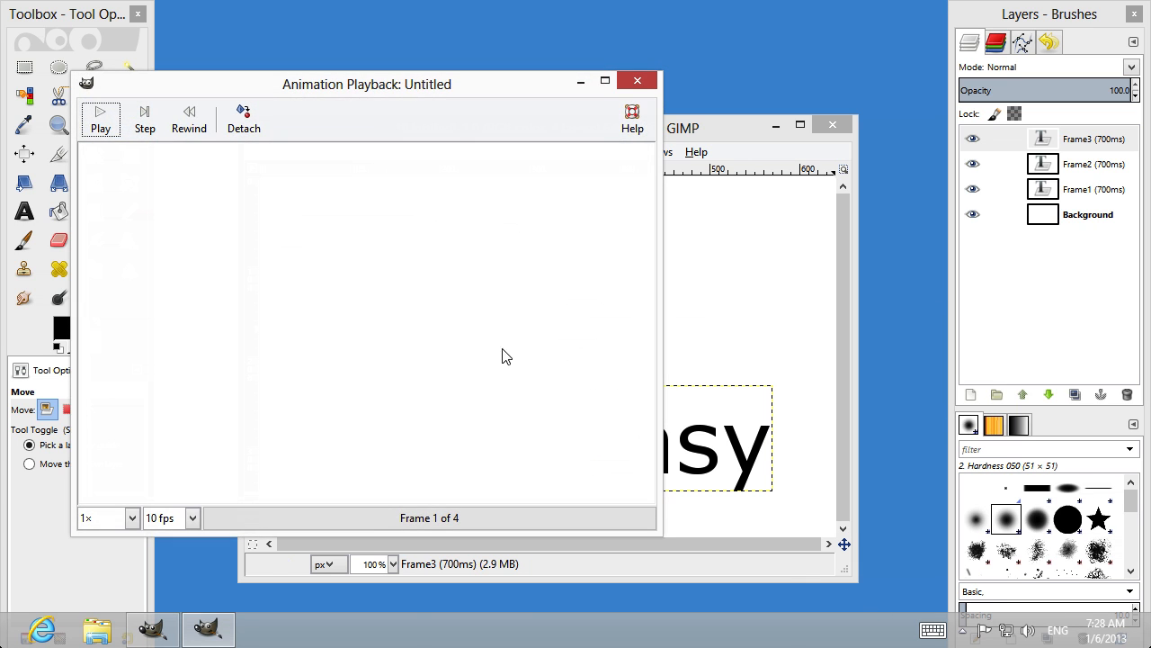
left_click(100, 117)
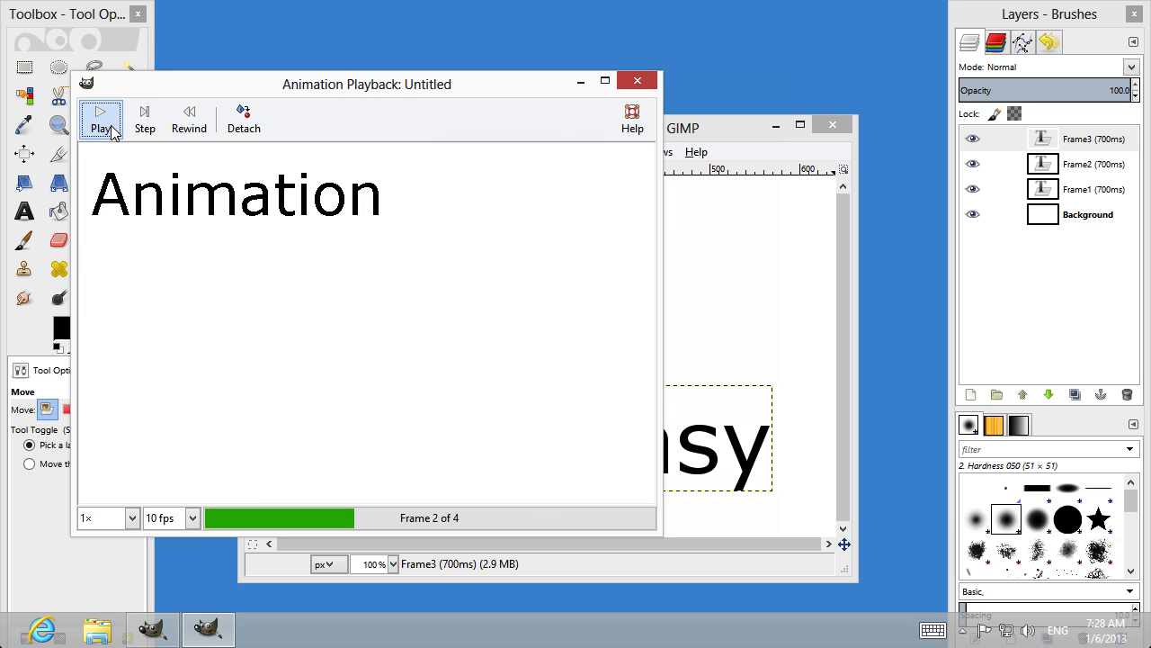
left_click(100, 118)
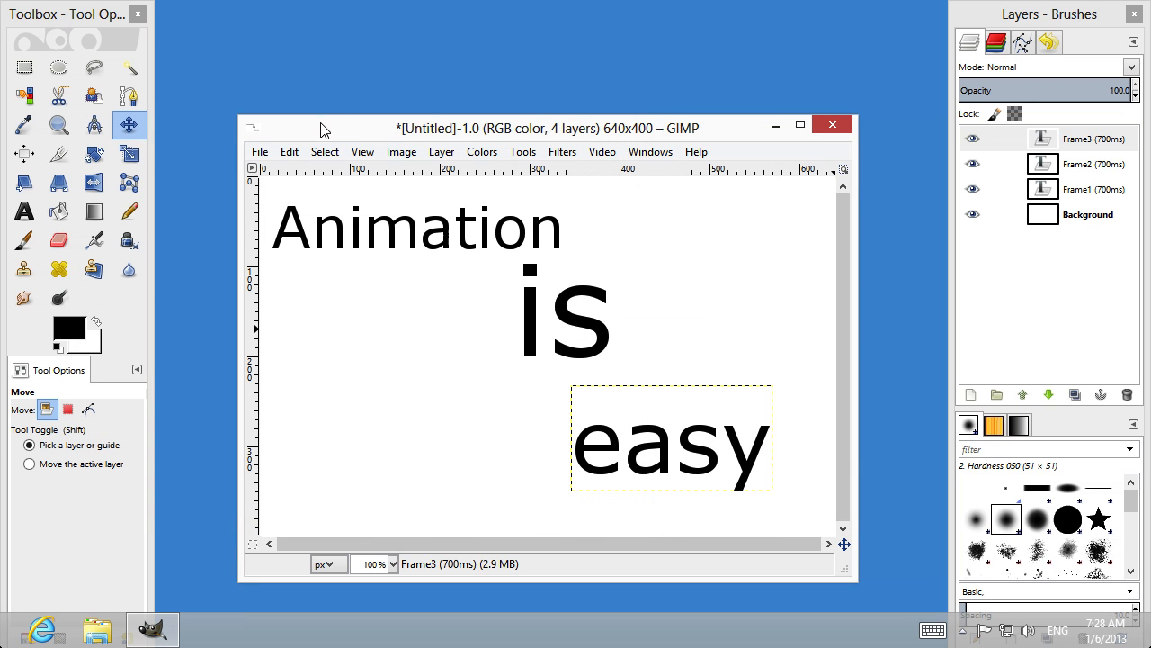
Export the image as test.gif into the Desktop folder.
left_click(260, 151)
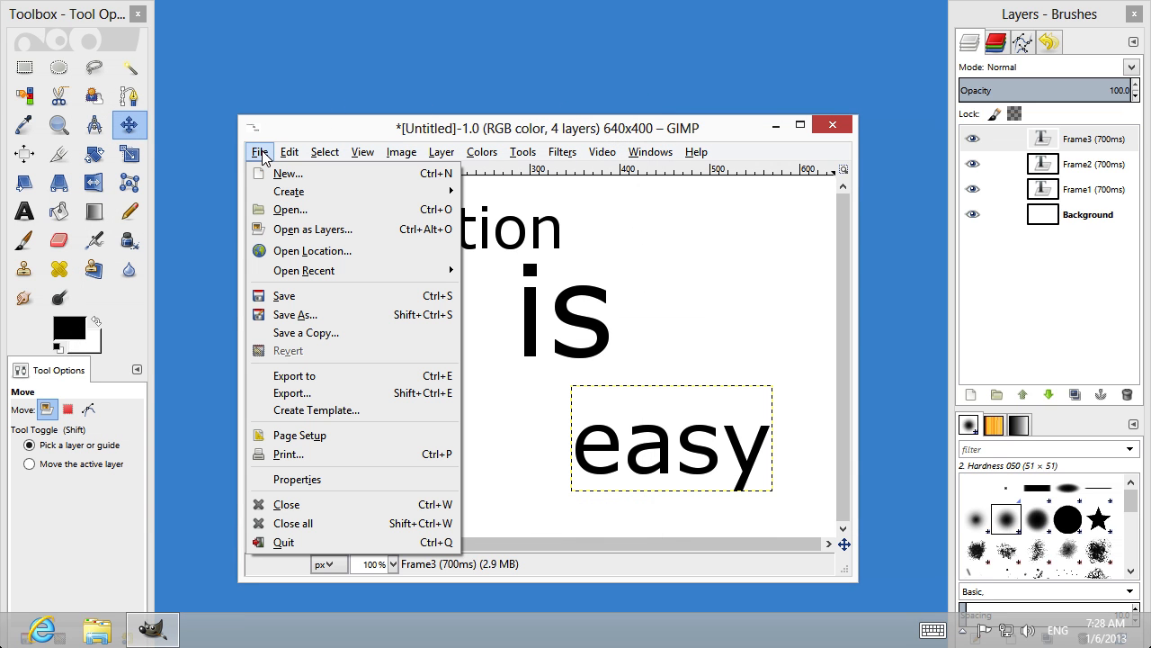
mouse_move(301, 371)
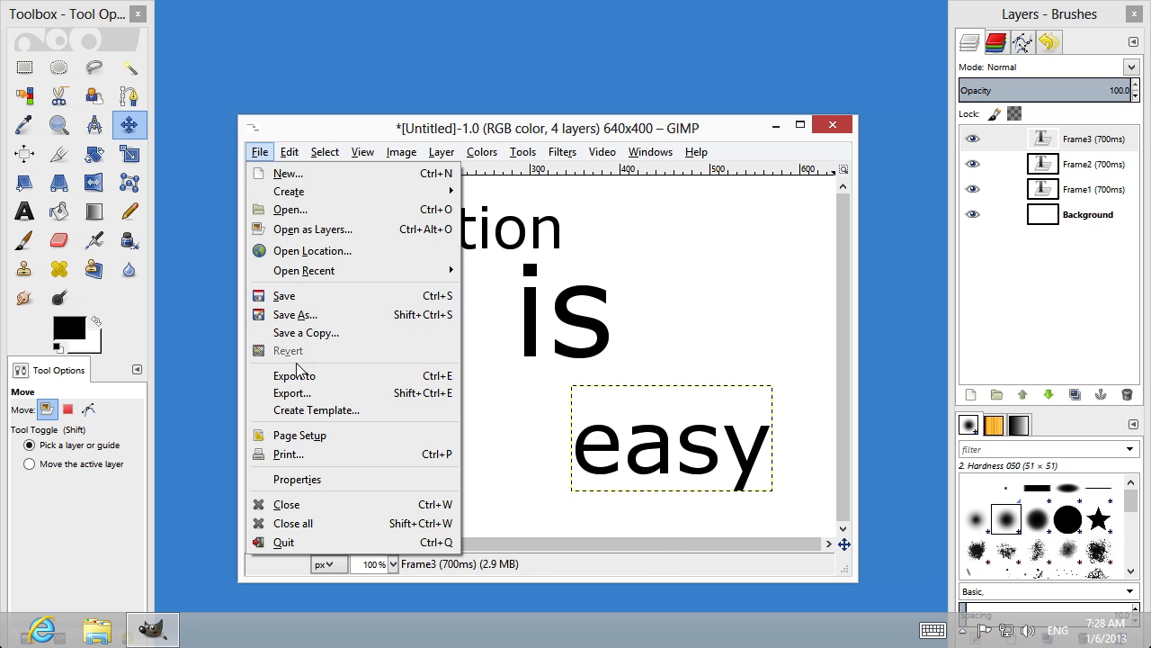
left_click(291, 393)
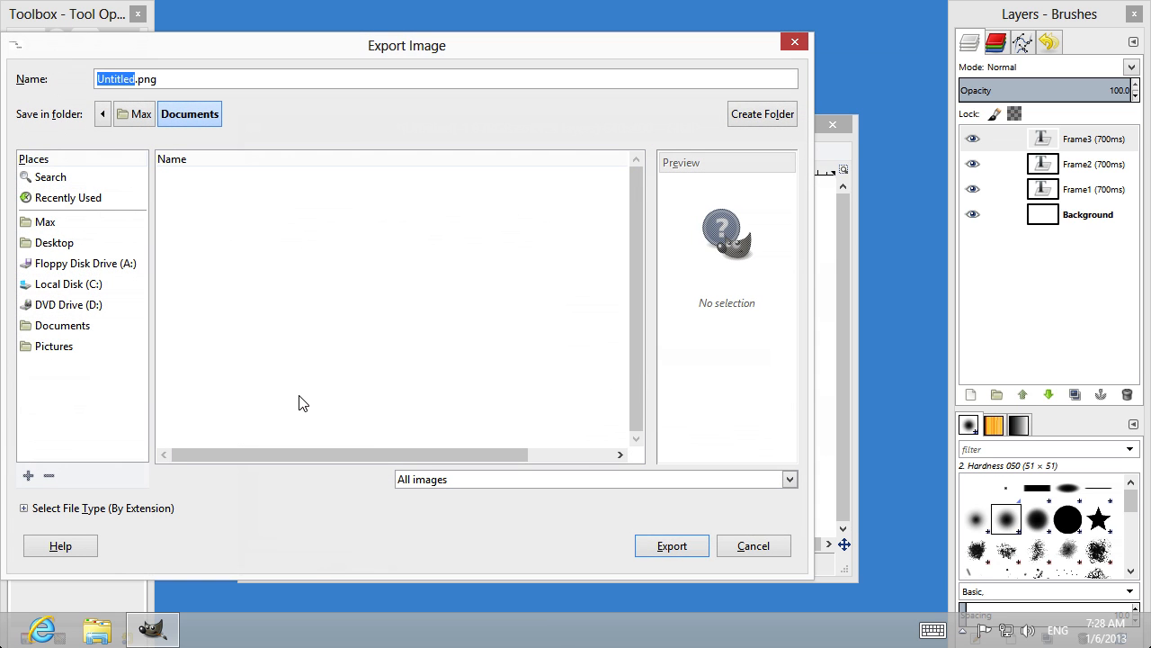
type("test.gif")
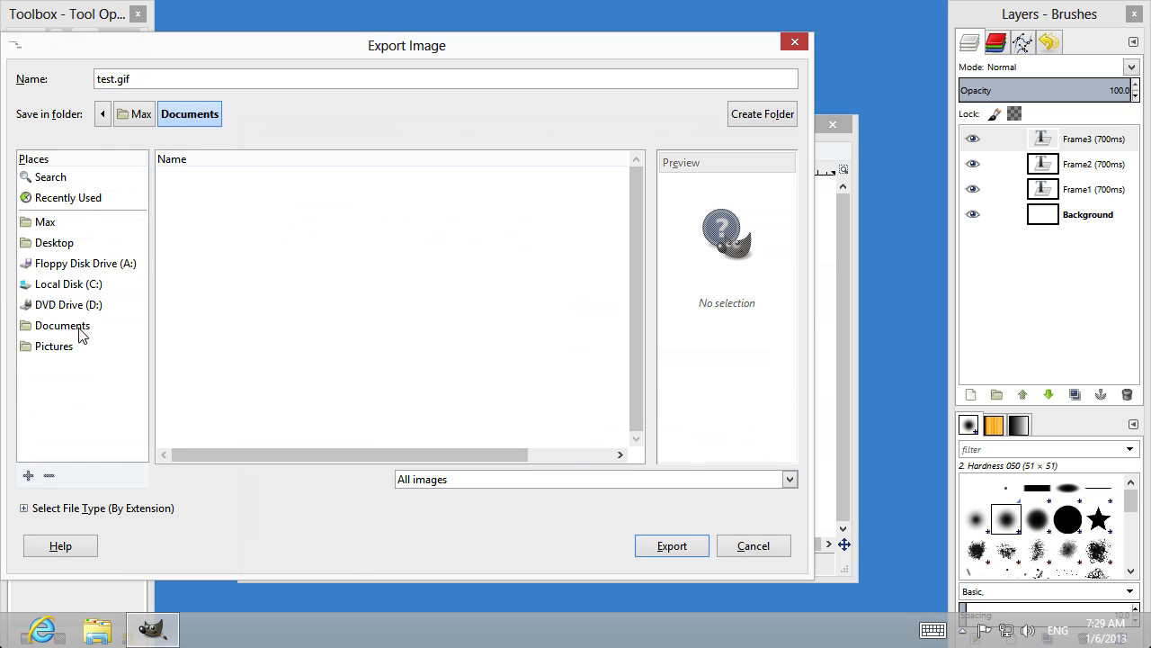
left_click(54, 242)
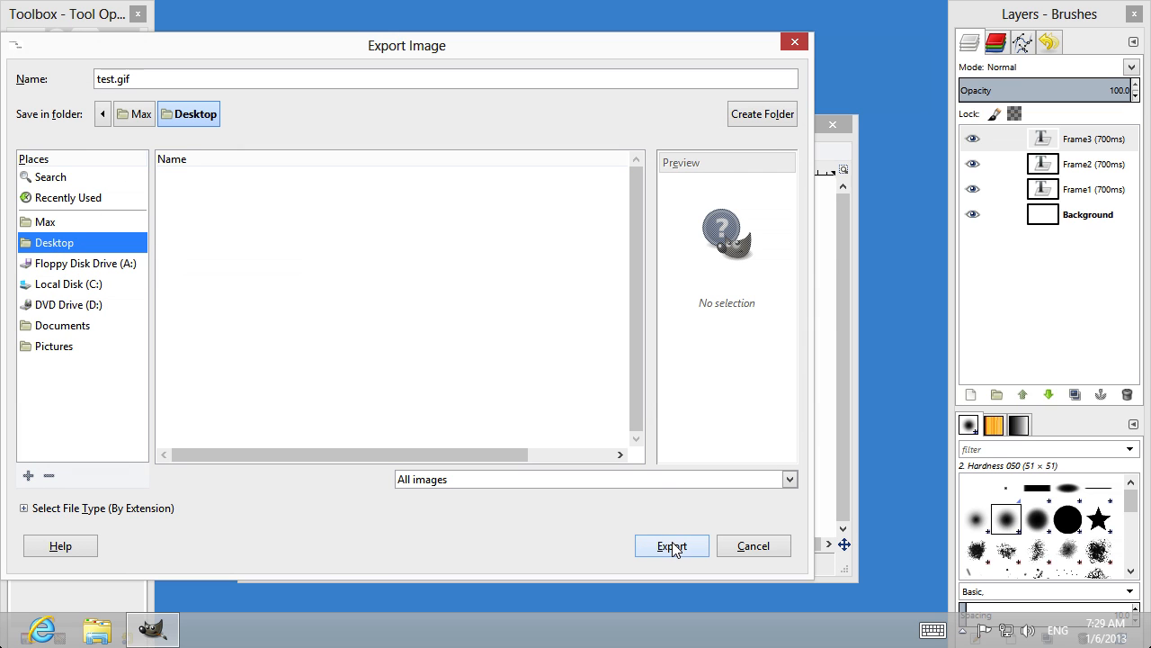
left_click(671, 546)
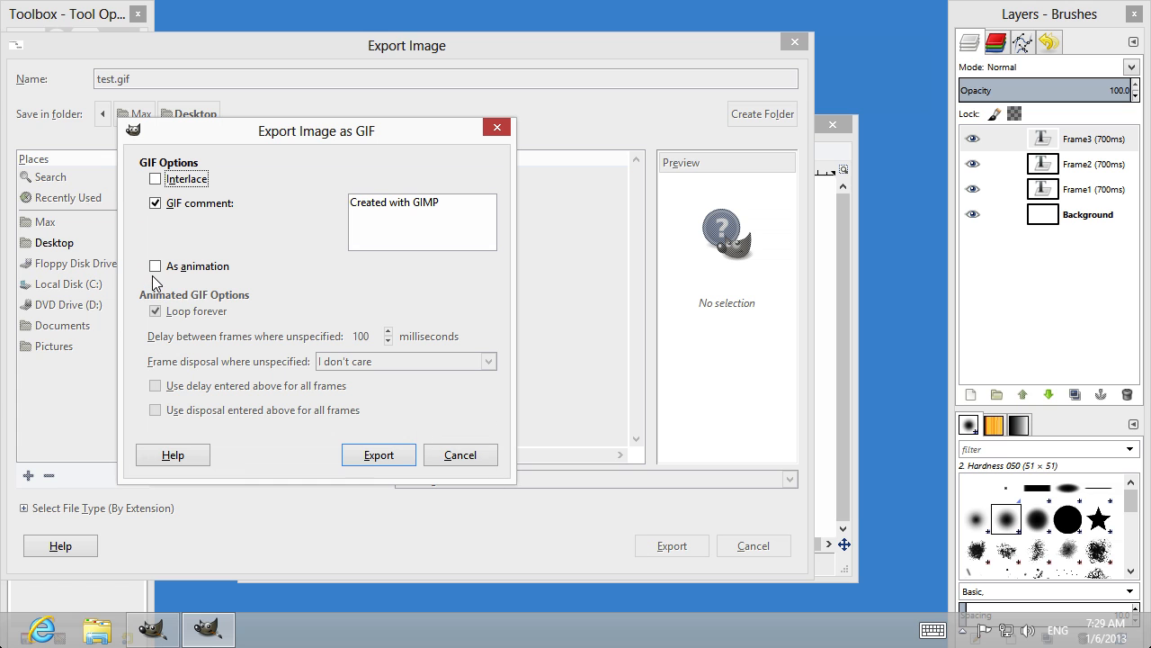
Tick As animation and confirm the animated GIF export.
left_click(155, 266)
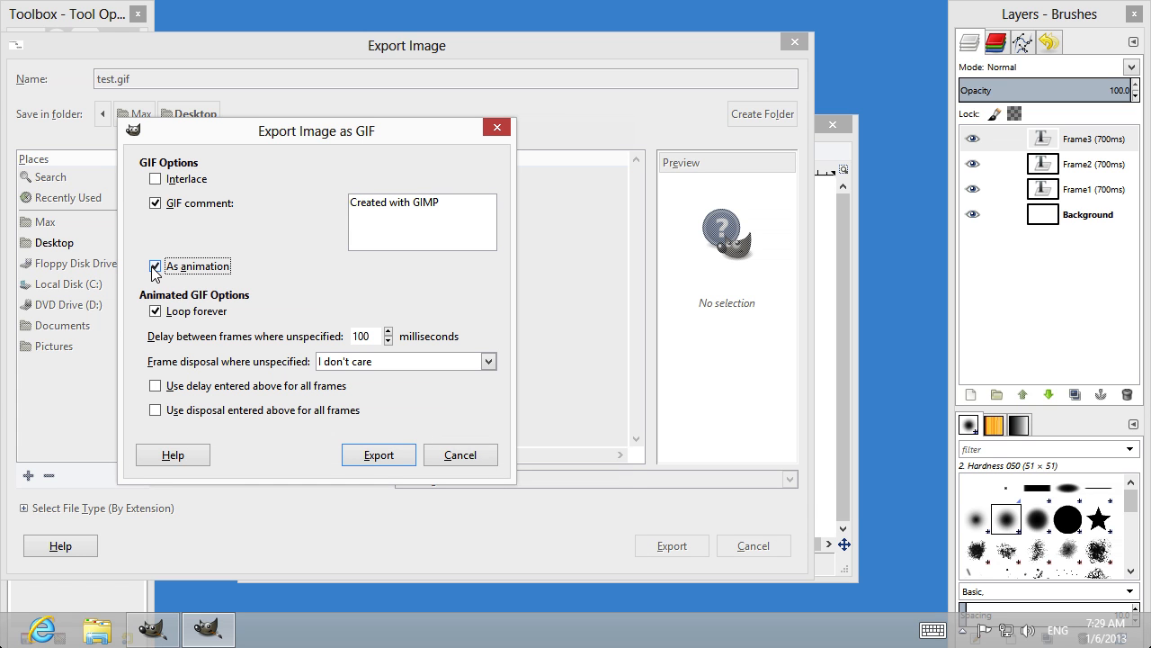
left_click(378, 454)
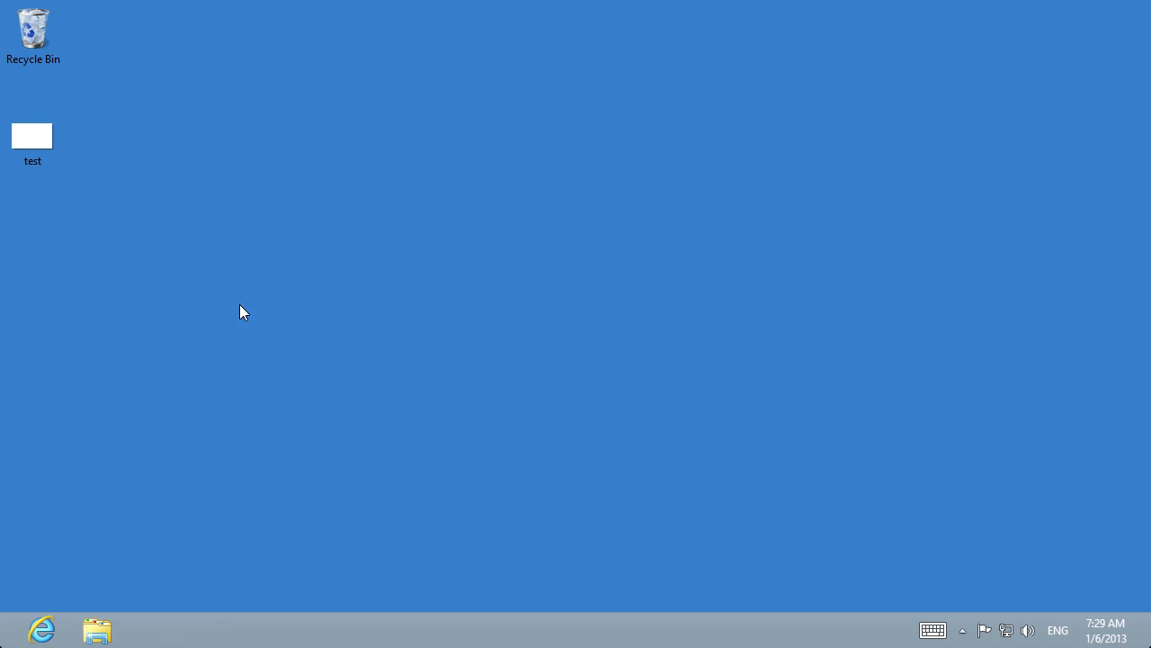
Open the test file from the desktop with Internet Explorer.
right_click(33, 135)
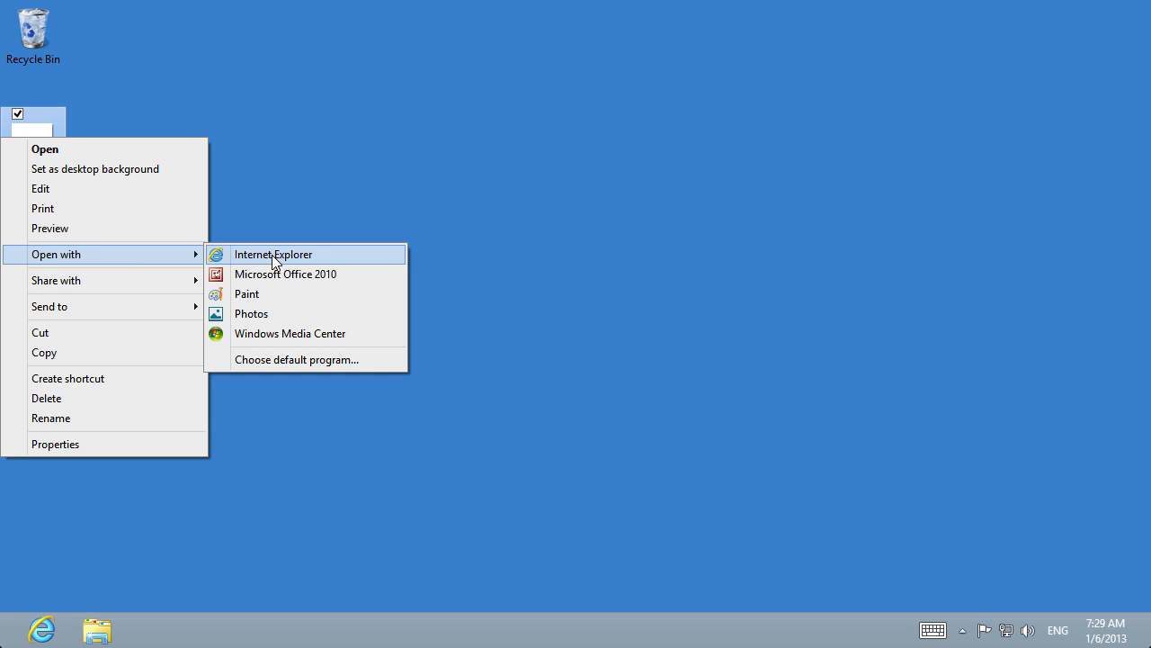
left_click(274, 253)
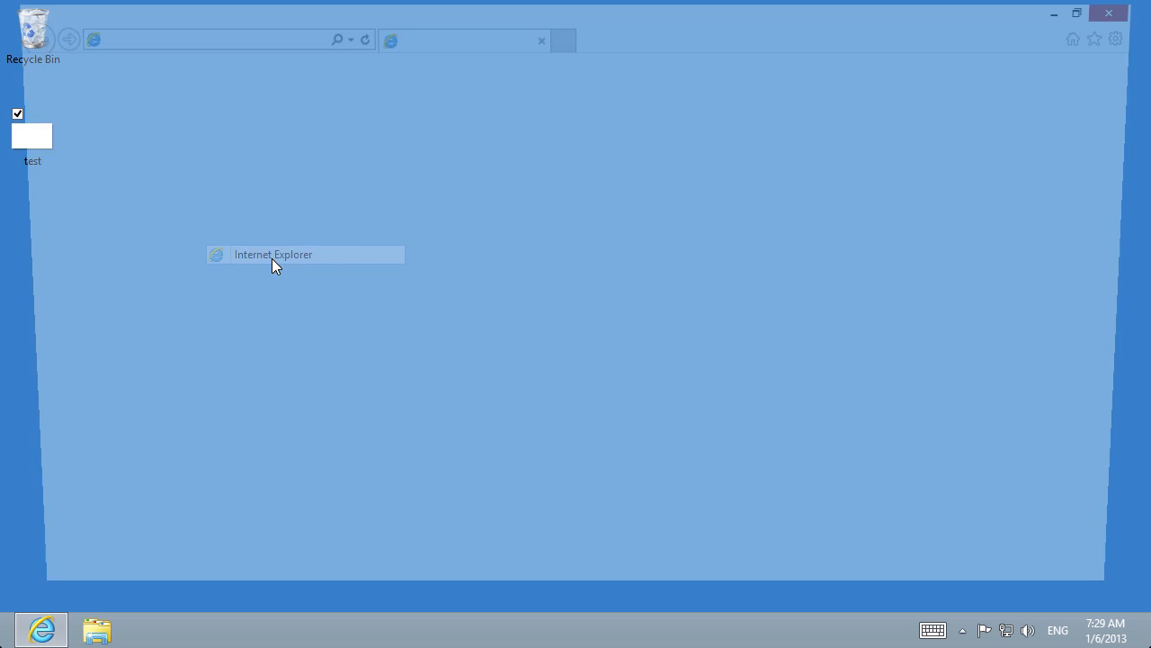